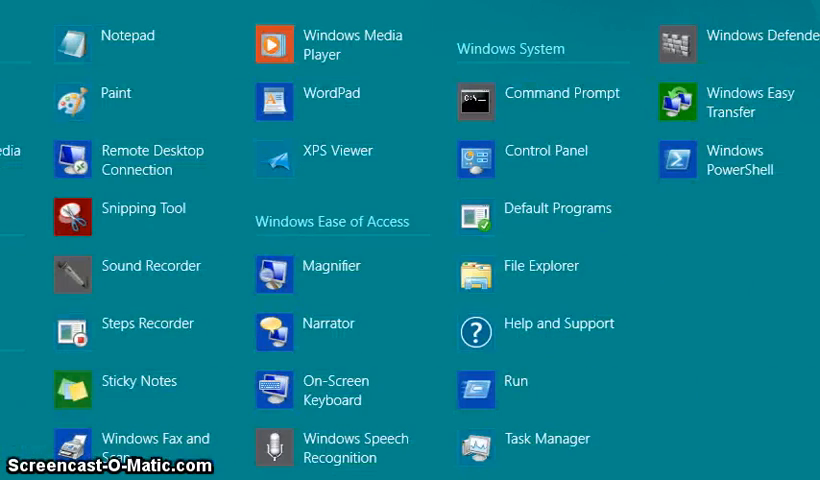
{"action": "mouse_move", "coordinate": [543, 102]}
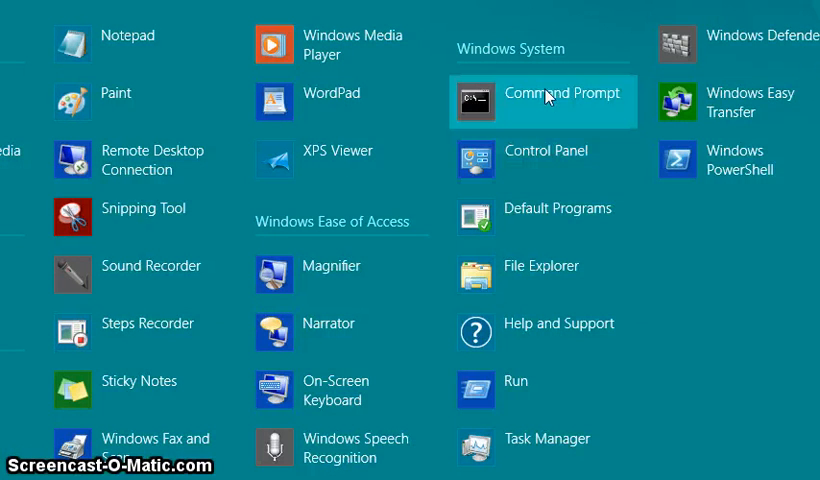
{"action": "mouse_move", "coordinate": [530, 46]}
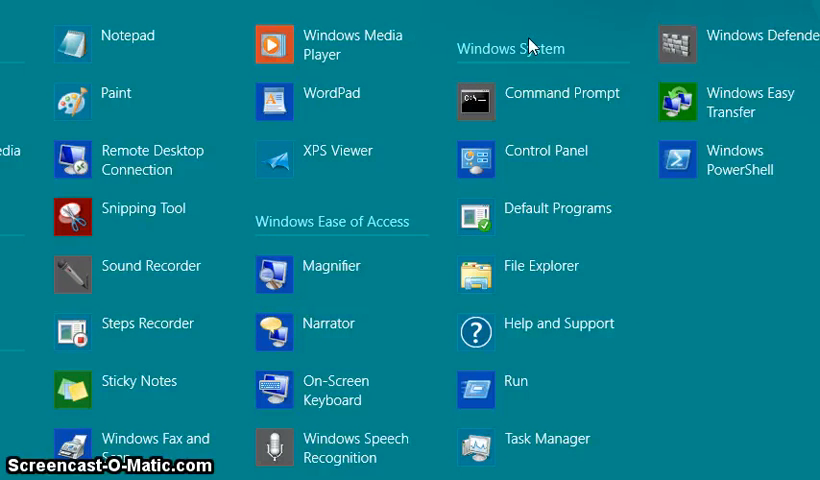
{"action": "mouse_move", "coordinate": [545, 101]}
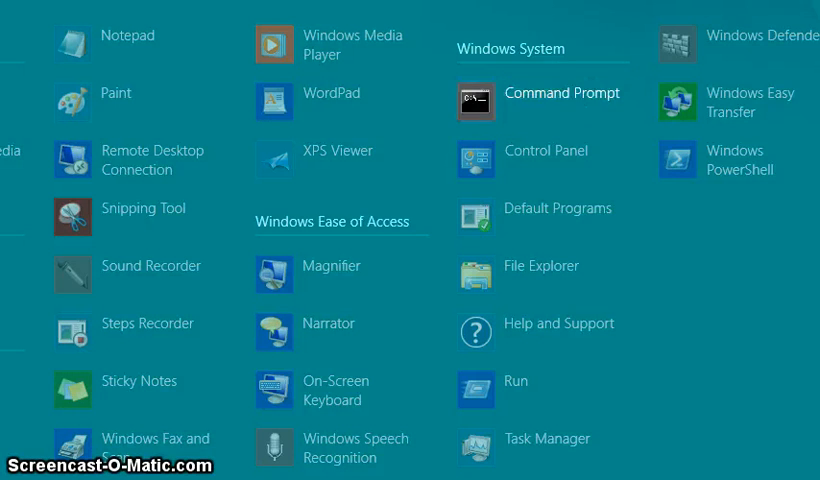
Approve the UAC prompt so Command Prompt opens with administrator rights
{"action": "left_click", "coordinate": [561, 92]}
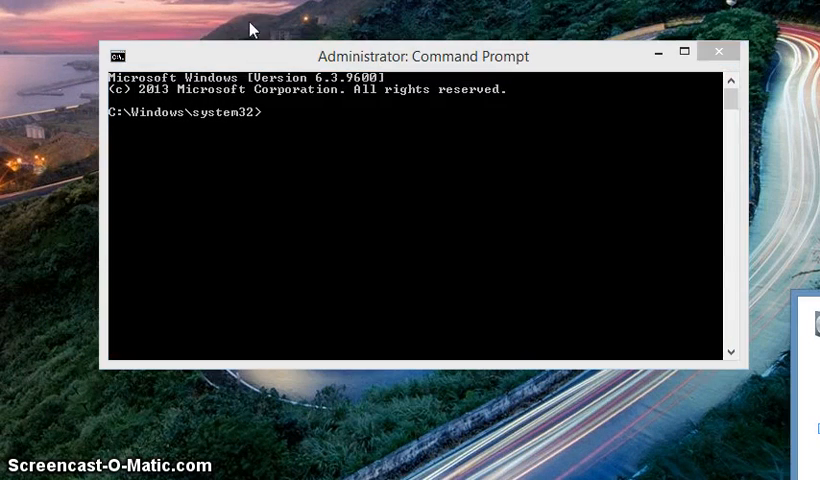
{"action": "mouse_move", "coordinate": [285, 38]}
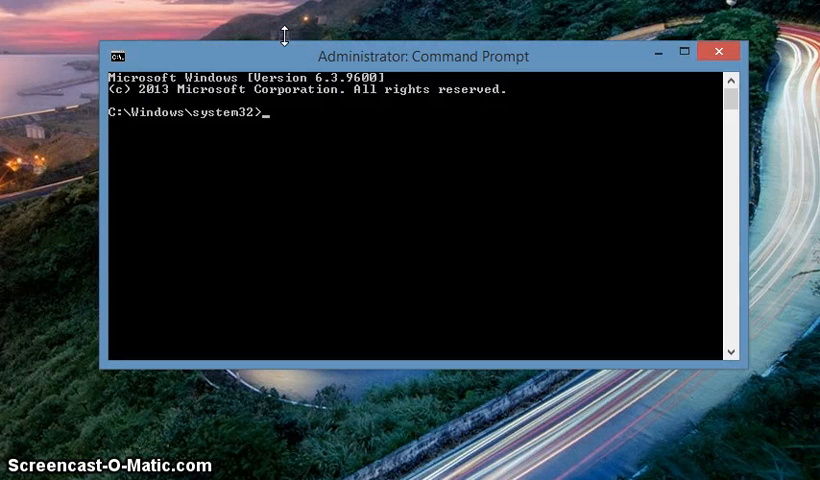
Run chkdsk at the C:\Windows\system32 administrator prompt
{"action": "type", "text": "c"}
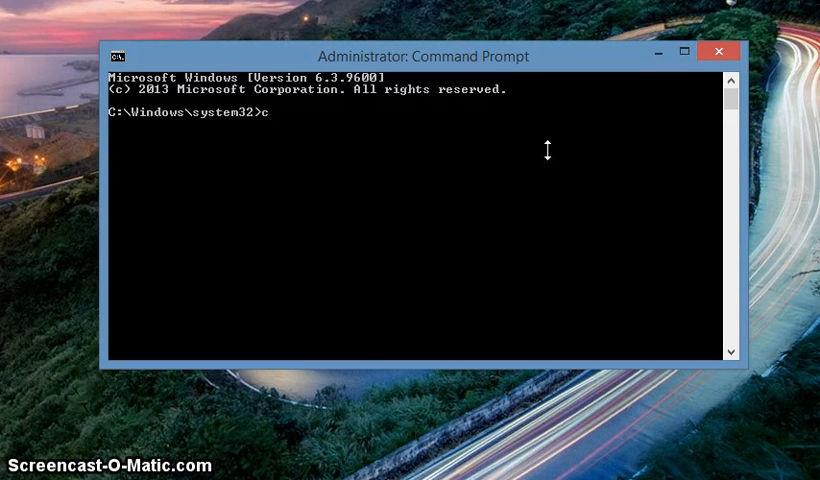
{"action": "type", "text": "h"}
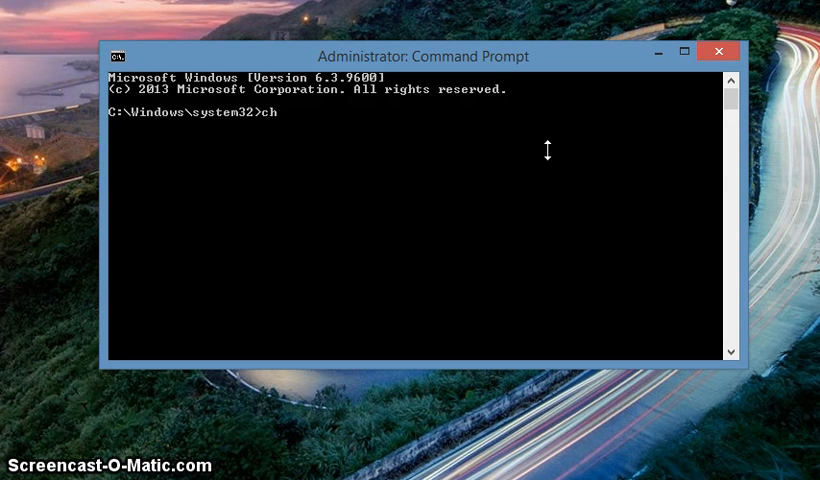
{"action": "type", "text": "kdsk"}
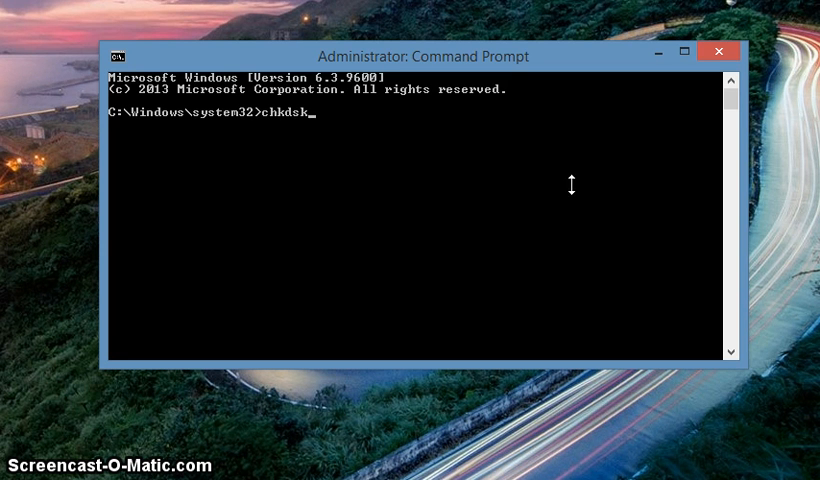
{"action": "key", "text": "Return"}
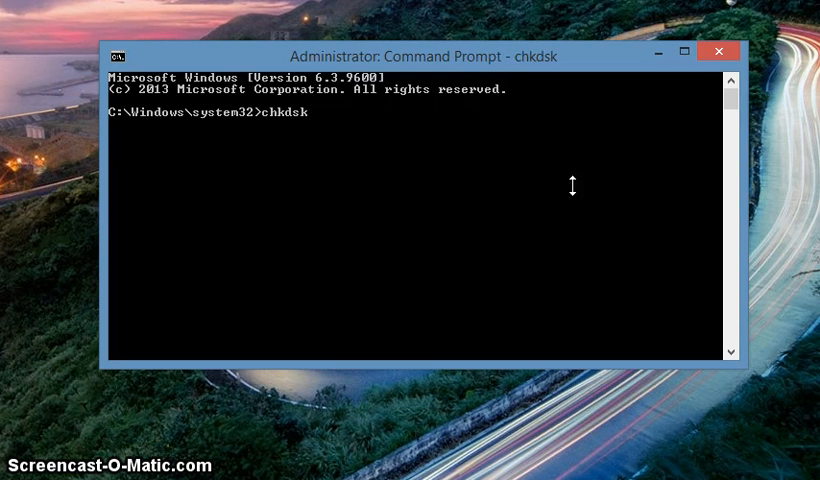
Let chkdsk finish its stages and show the no-problems disk summary
{"action": "key", "text": "Return"}
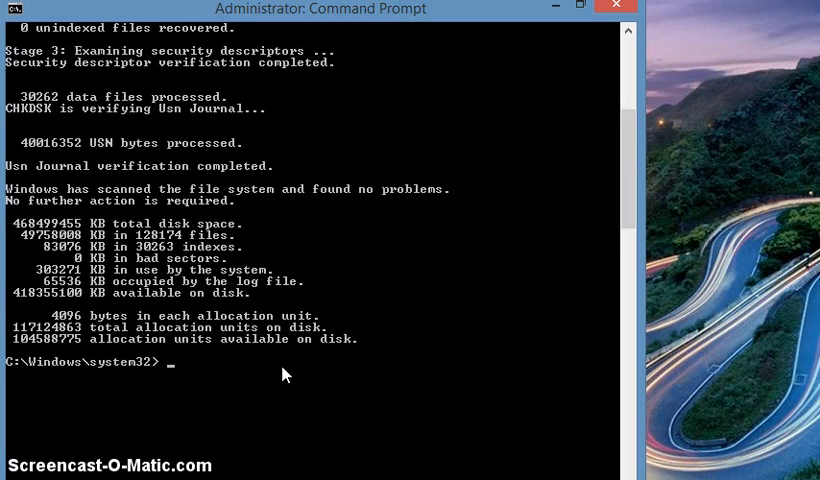
Enter chkdsk c:/r at the prompt, leaving it unexecuted
{"action": "type", "text": "ch"}
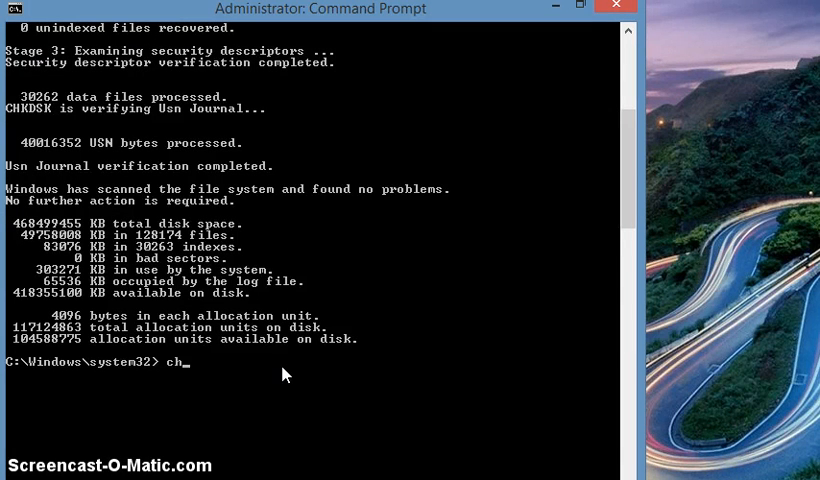
{"action": "type", "text": "dsk"}
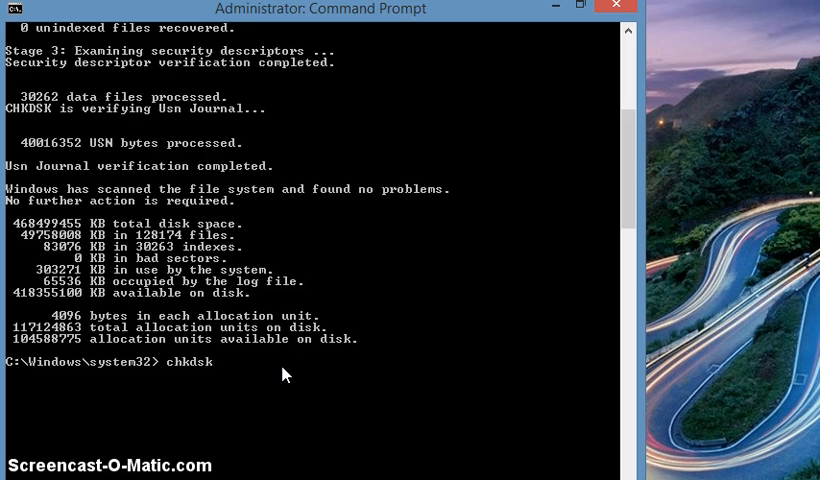
{"action": "type", "text": "c"}
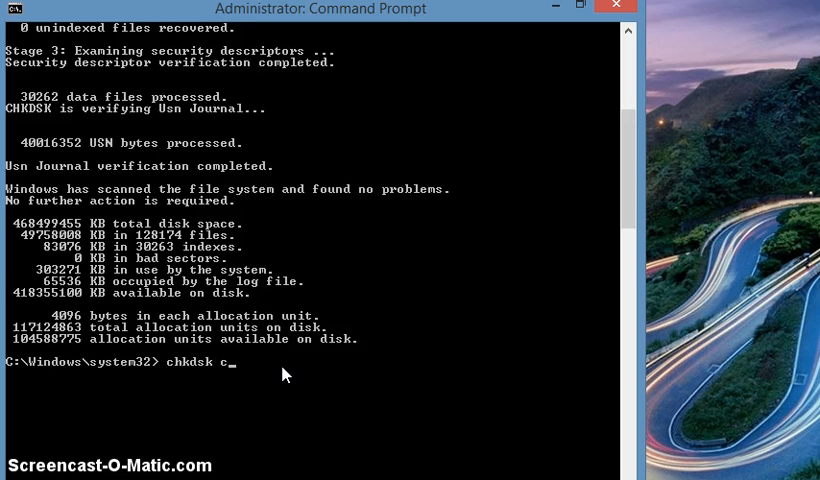
{"action": "type", "text": ":"}
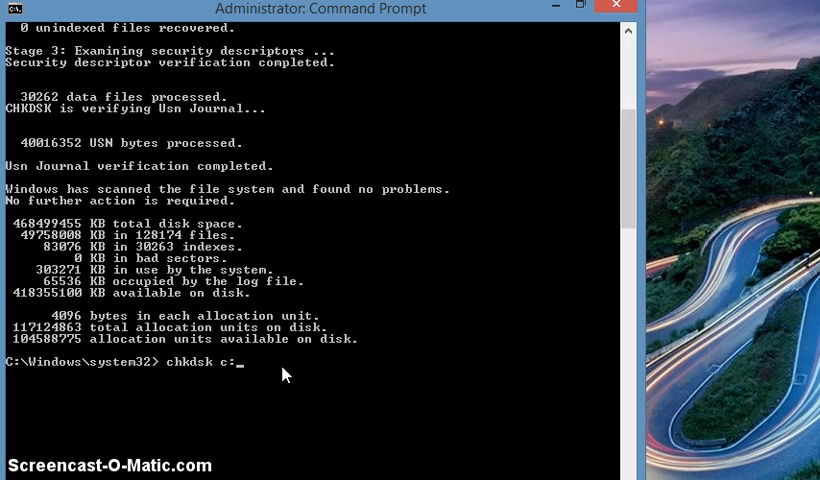
{"action": "type", "text": "/"}
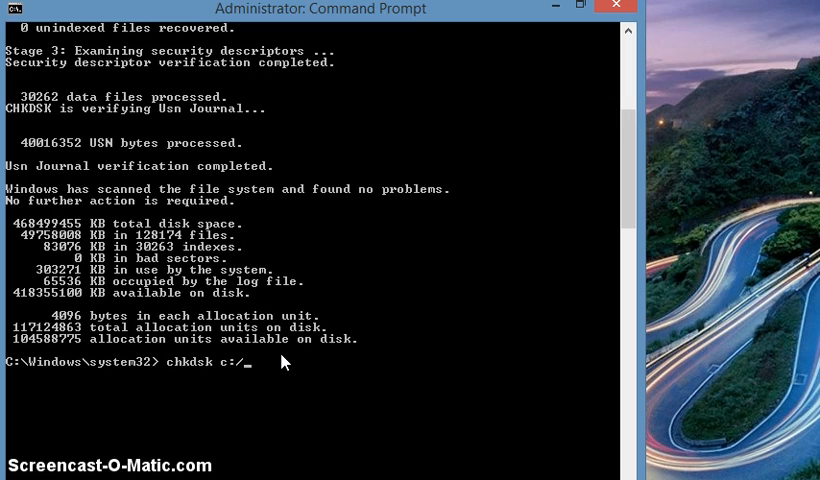
{"action": "type", "text": "r"}
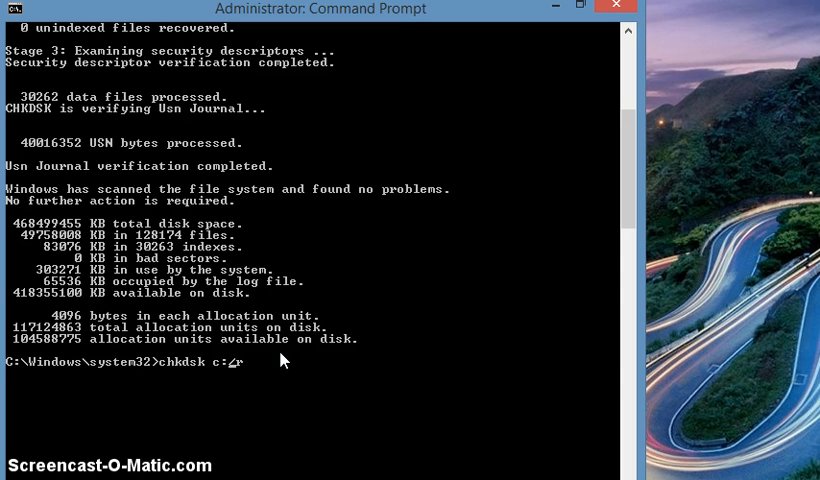
{"action": "type", "text": "/"}
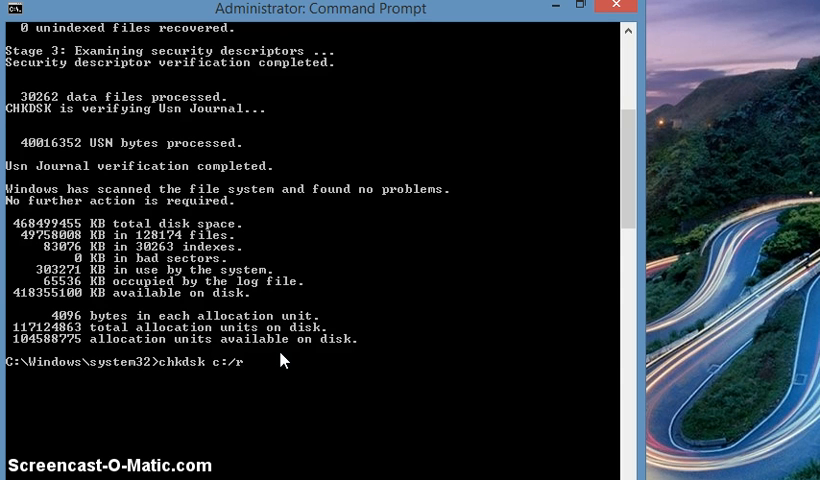